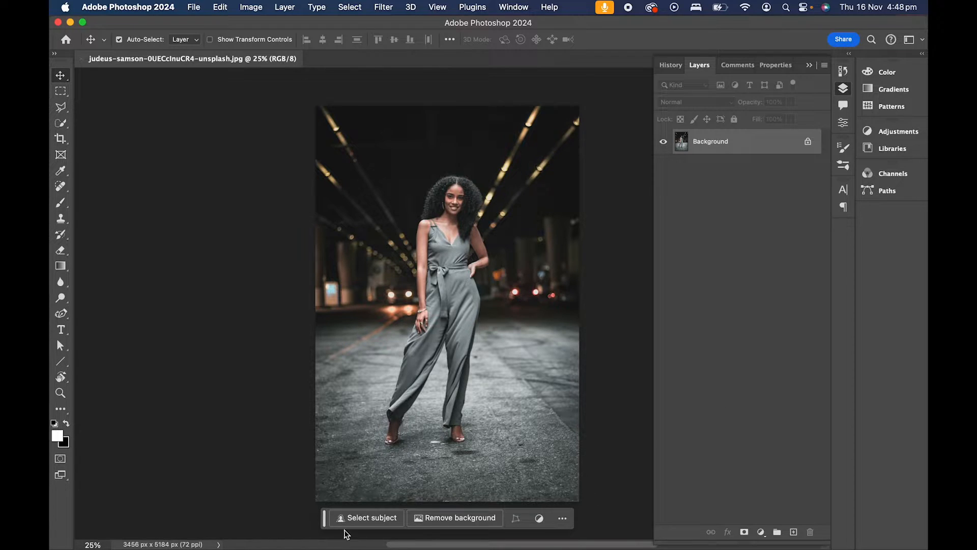
pyautogui.moveTo(419, 527)
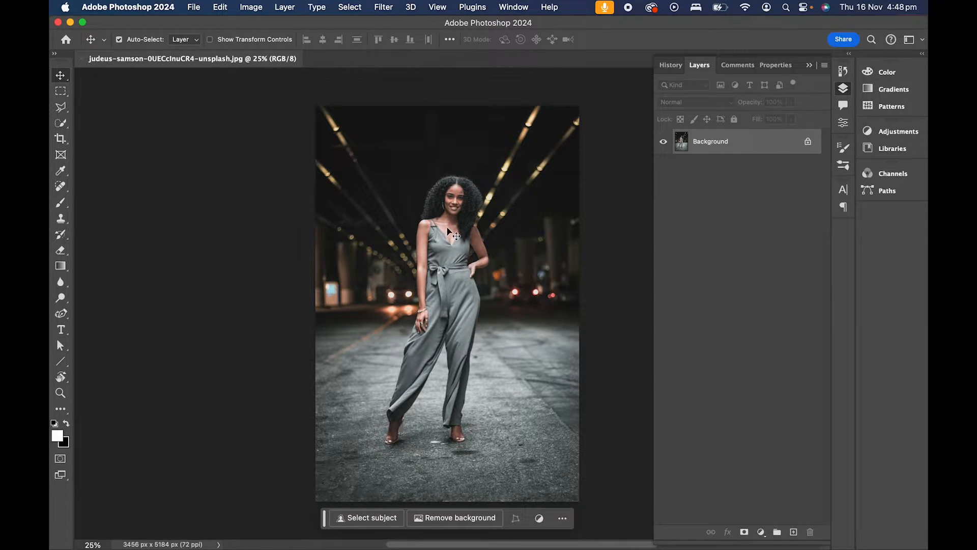
# - Remove the portrait's background from the Contextual Task Bar, isolating the woman on a masked layer
pyautogui.click(513, 7)
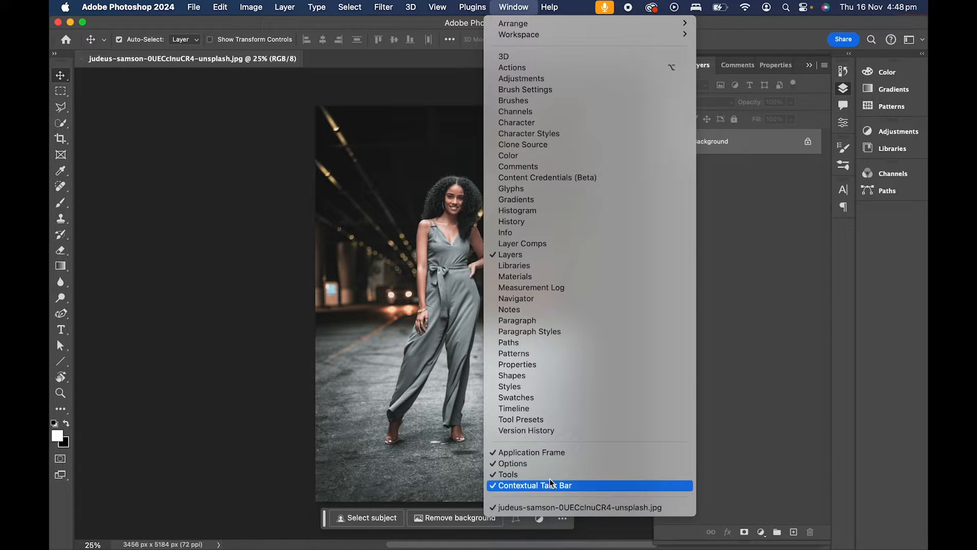
pyautogui.click(535, 485)
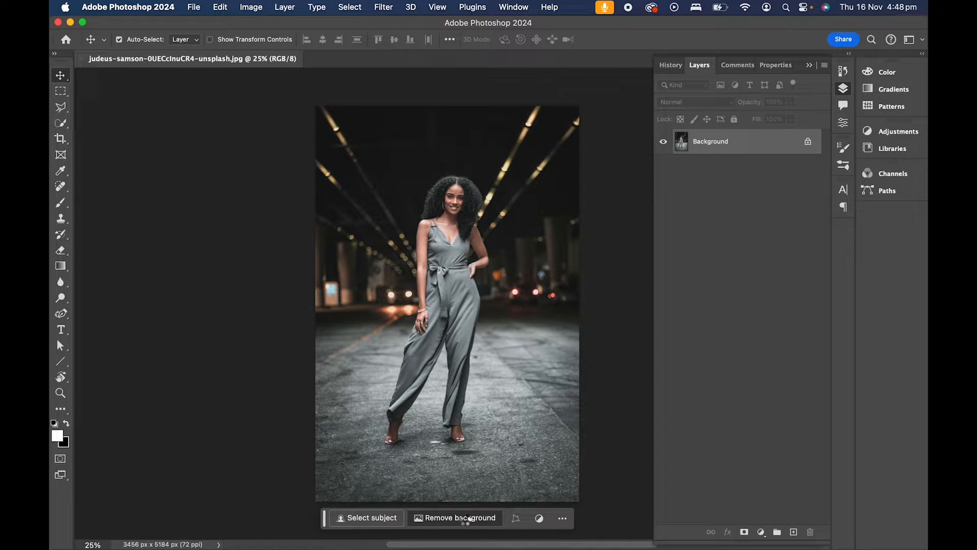
pyautogui.click(460, 517)
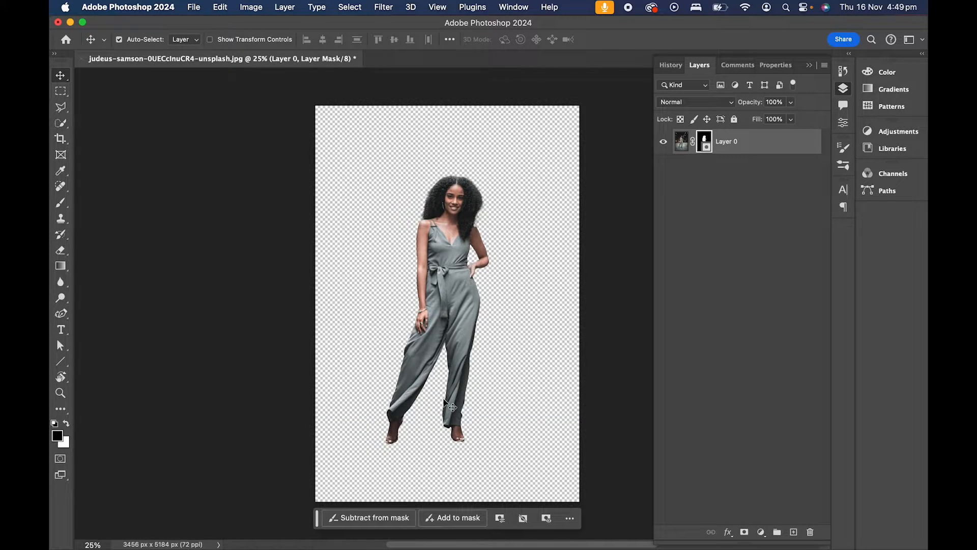
pyautogui.moveTo(461, 417)
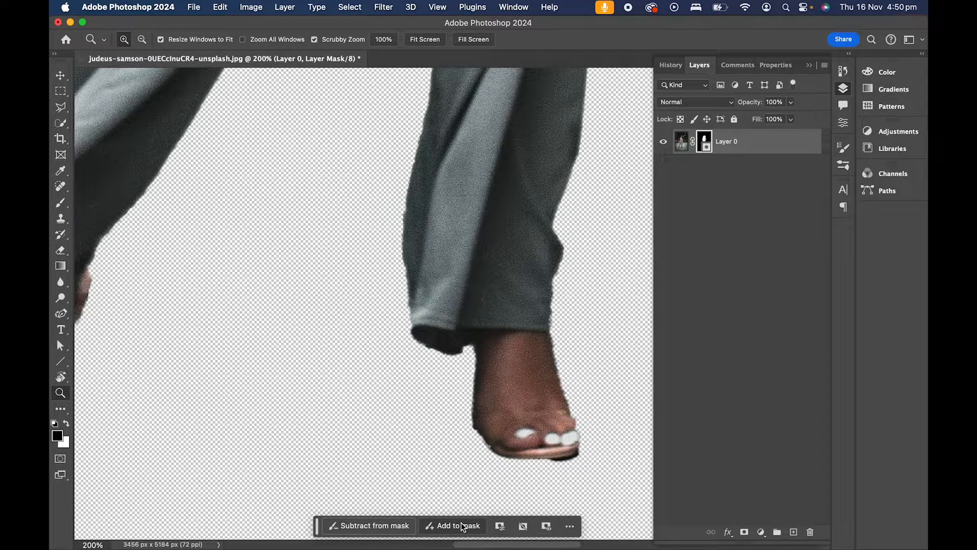
# - Select the brush to paint missing hair and shoulder areas back into the mask
pyautogui.click(60, 203)
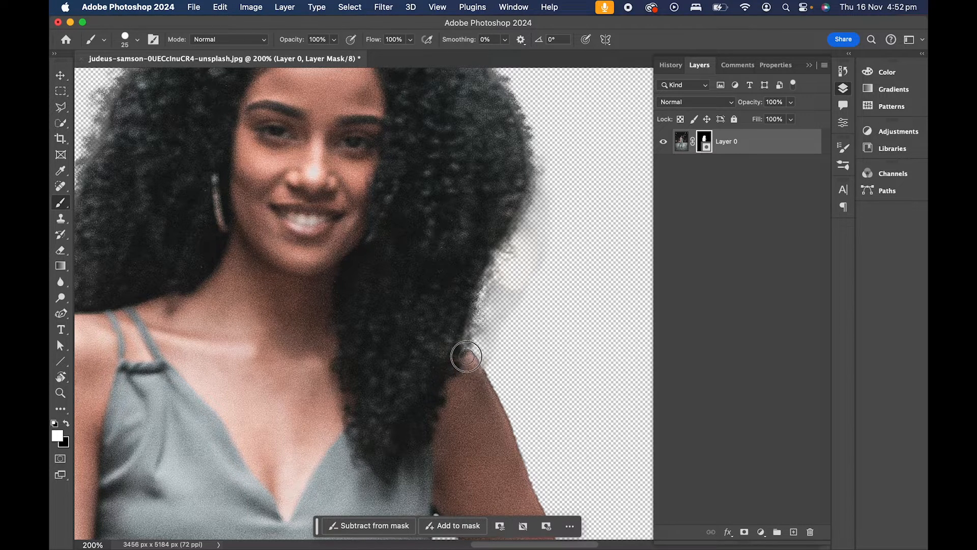
pyautogui.moveTo(574, 337)
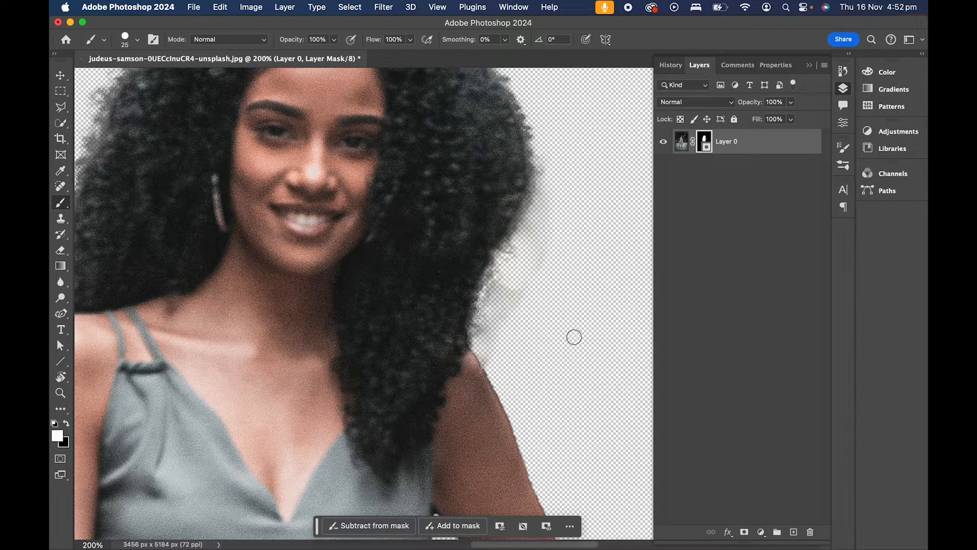